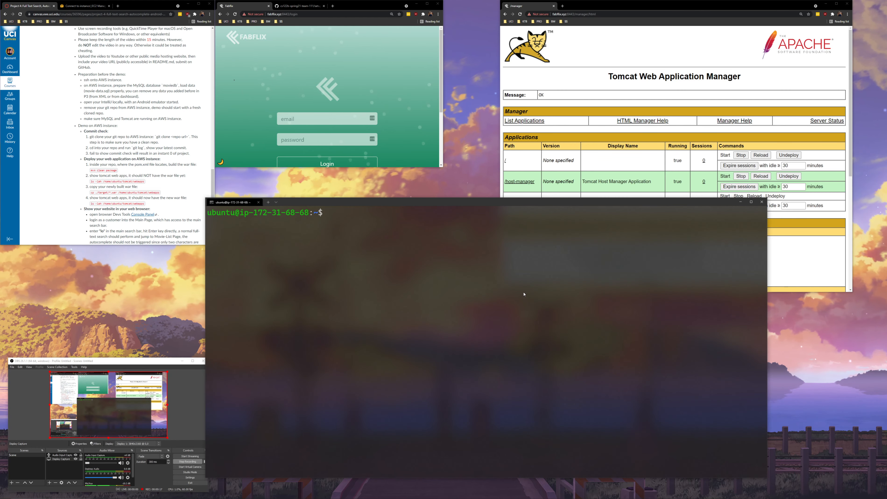
mouse_move(373, 269)
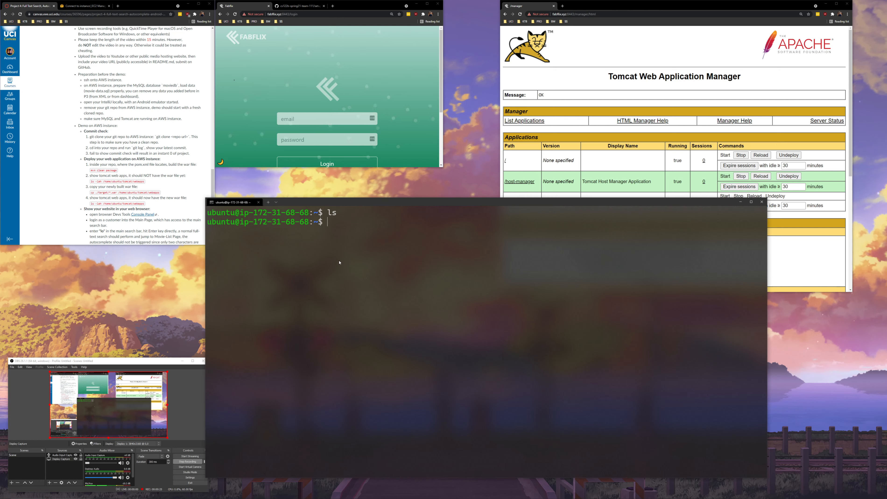
Clone the cs122b-spring21-team-111 repository and cd into its folder.
text(git clone git@github.com:UCI-Chenli-teaching/cs122b-spring21-team-111.git)
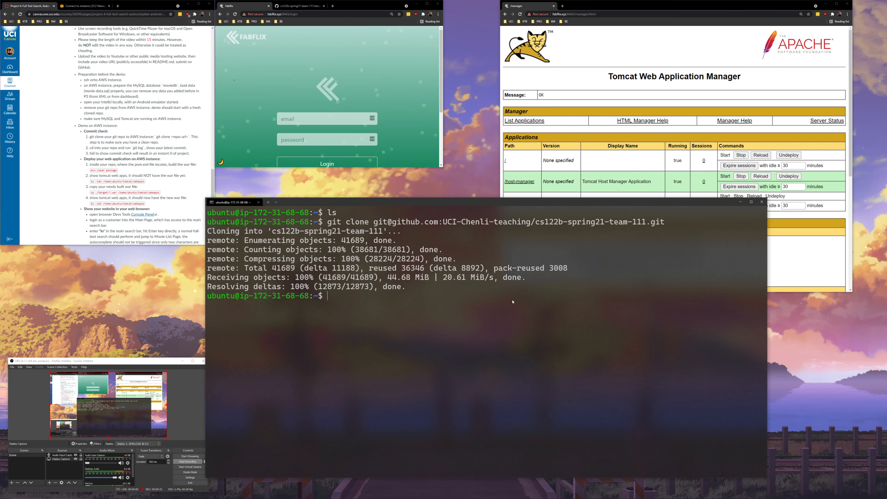
text(cd cs122b-spring21-team-111/)
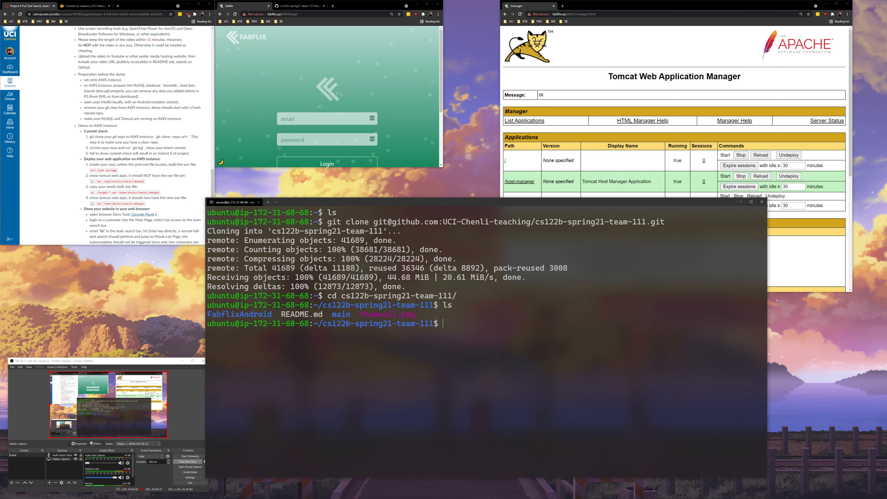
Show git log, then move into the application folder and begin the Maven build command.
text(git log)
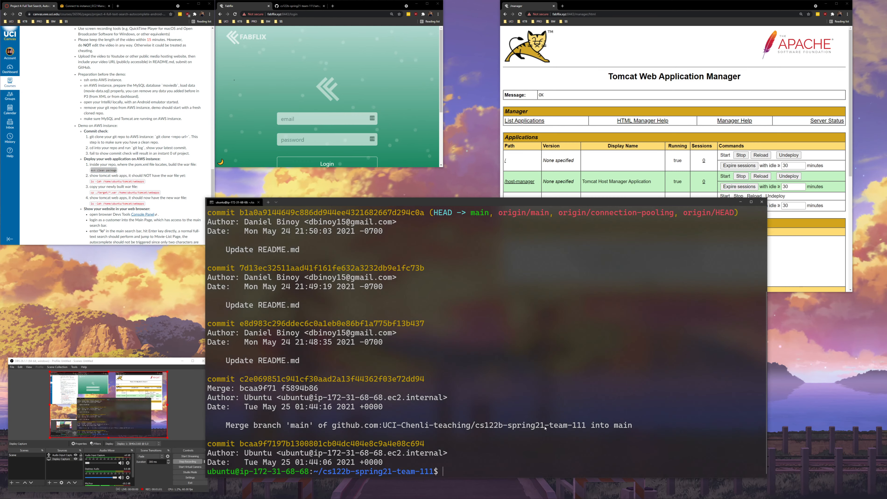
text(cd app)
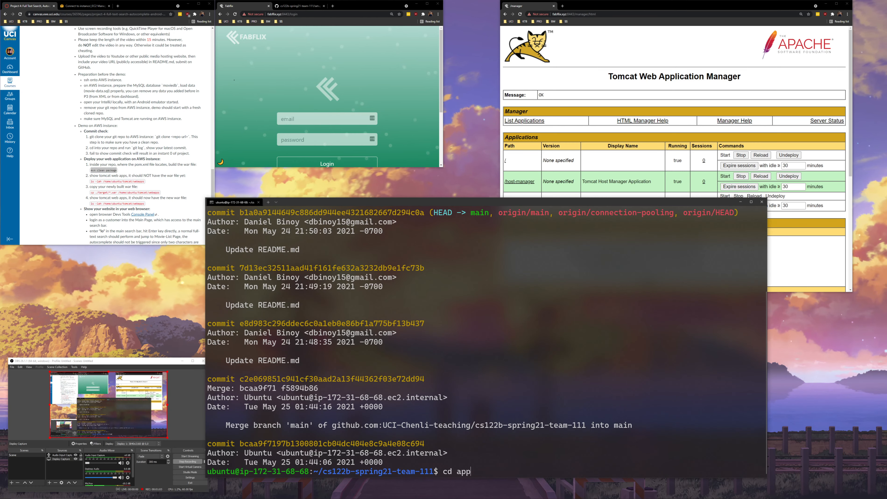
text(lication)
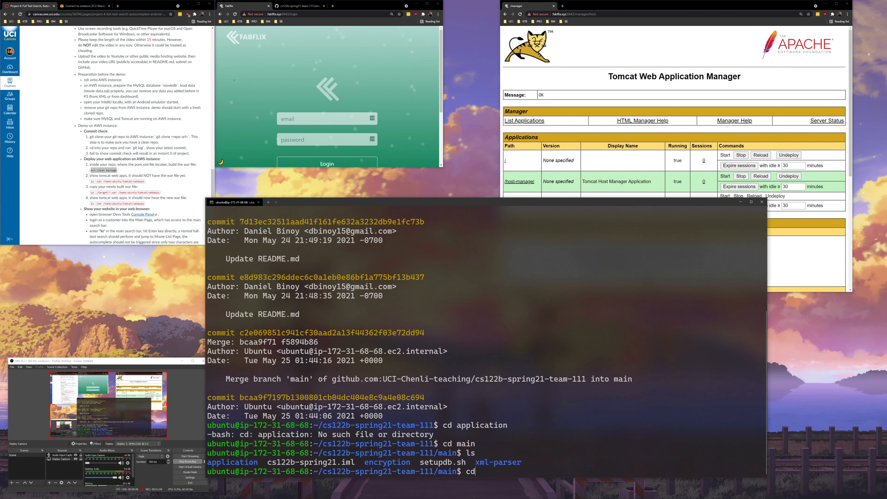
text(application)
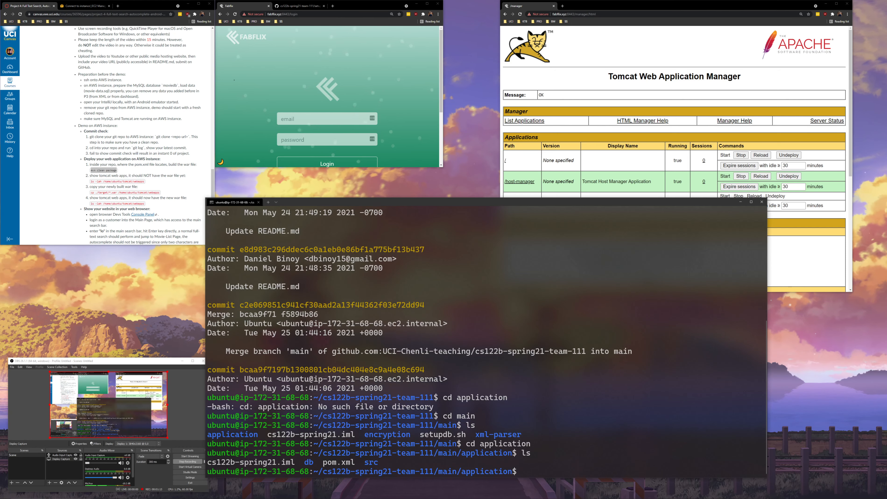
text(mcn ckl)
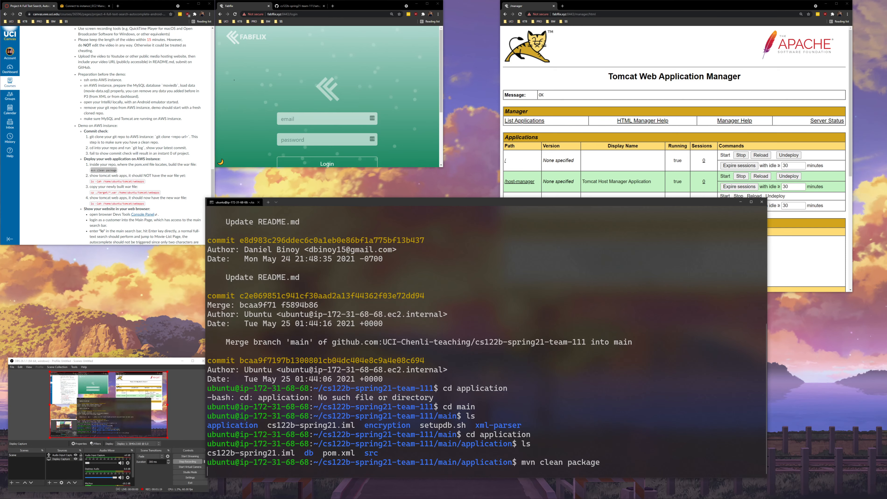
Run mvn clean package to BUILD SUCCESS and list Tomcat's webapps folder.
key(Return)
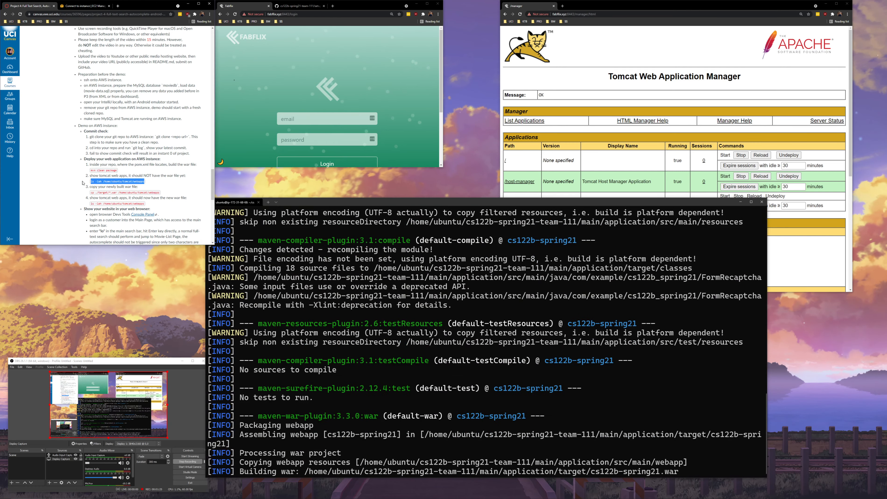
text(ls -lah /home/ubuntu/tomcat/webapps)
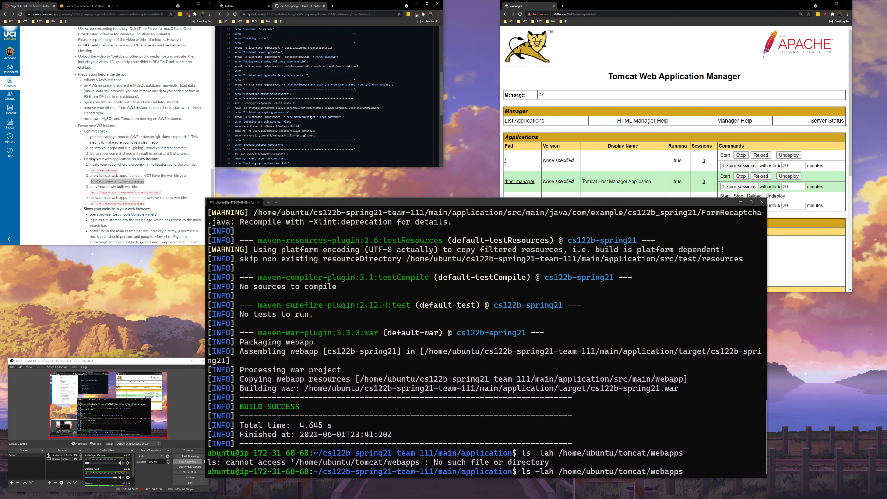
Copy ./application/target/*.war into /var/lib/tomcat9/webapps/ and list it to confirm cs122b-spring21.war.
scroll(down, 3)
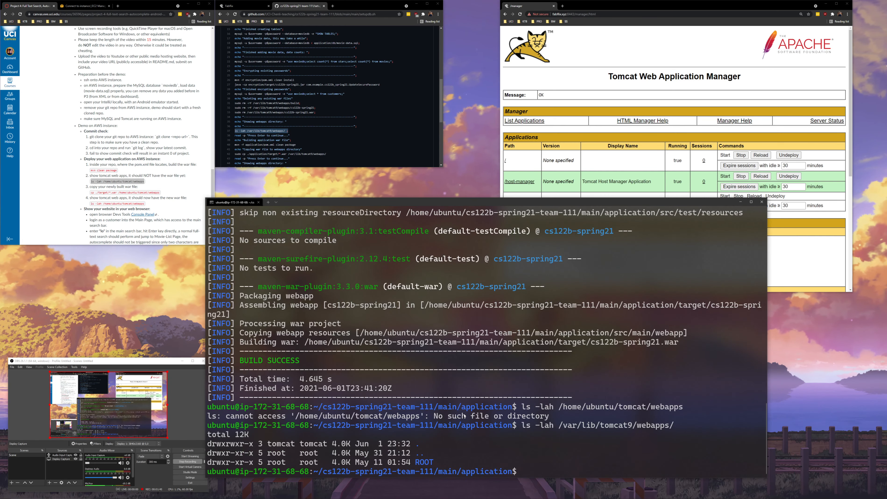
scroll(down, 3)
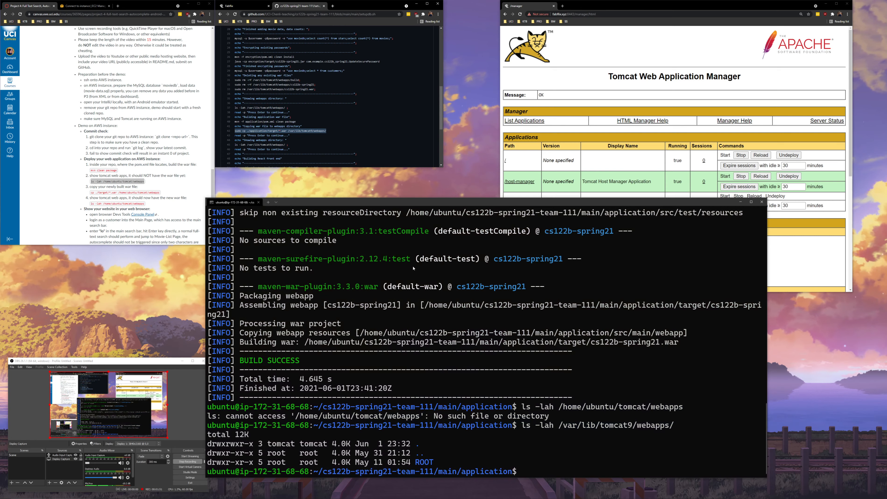
text(sudo cp ./application/target/*.war /var/lib/tomcat9/webapps/)
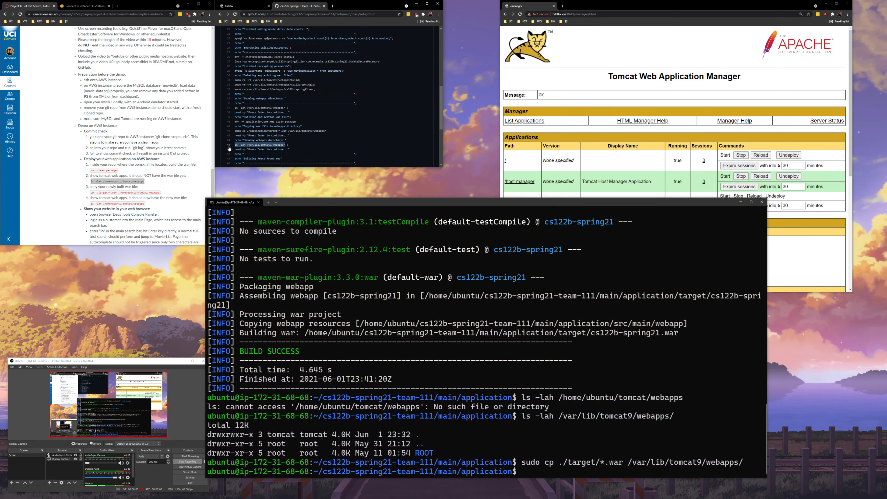
text(ls -lah /var/lib/tomcat9/webapps/\)
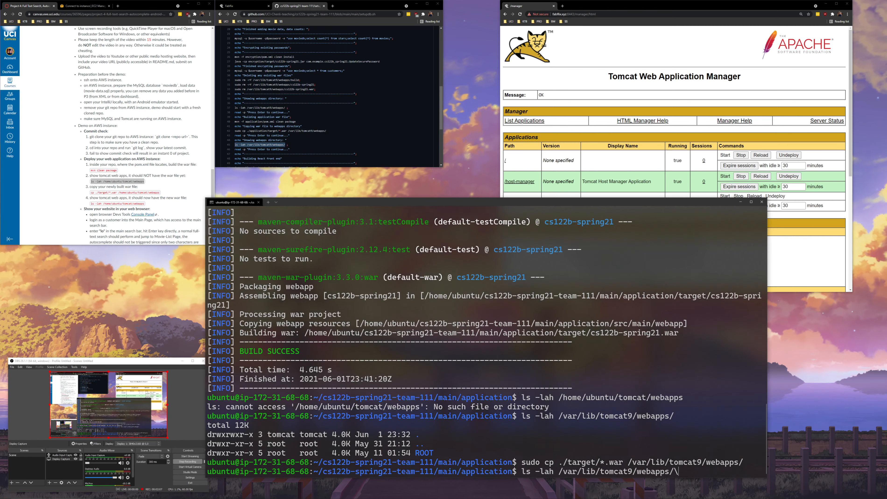
key(Return)
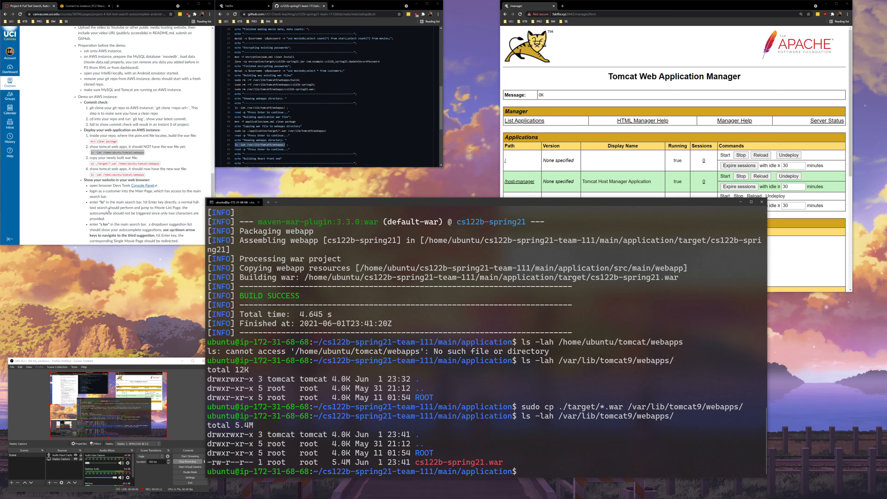
scroll(down, 3)
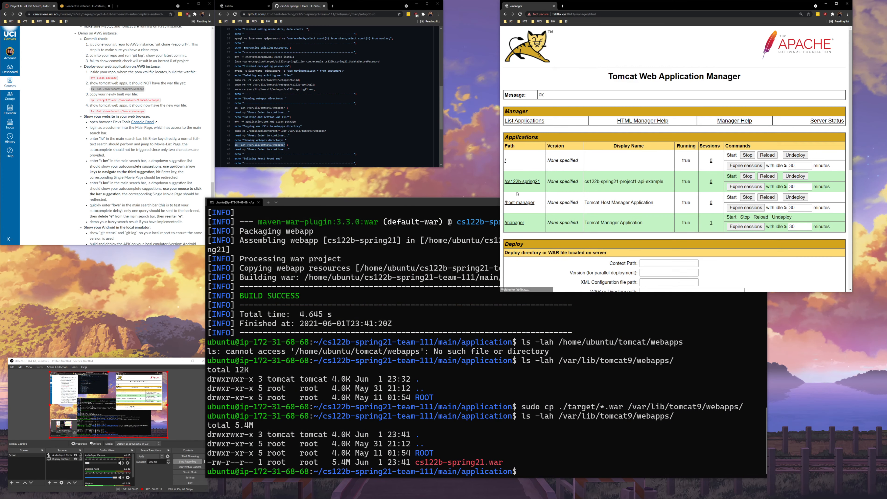
mouse_move(522, 182)
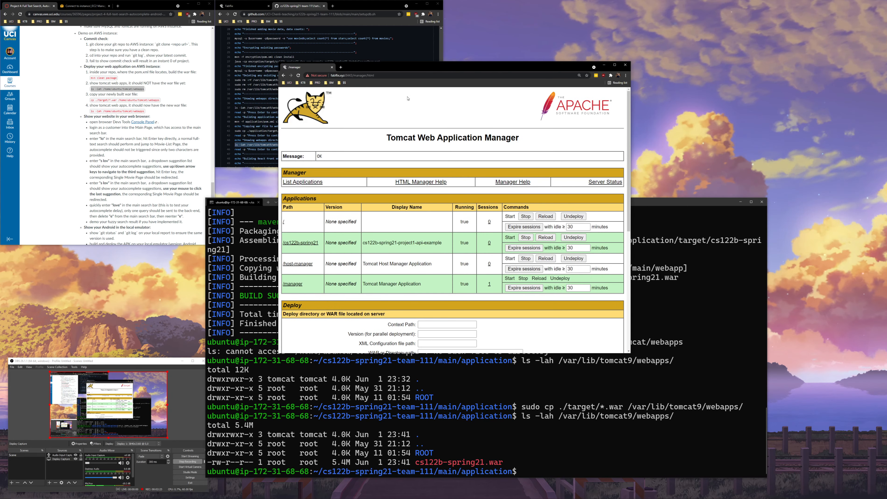
Bring the Tomcat manager page forward showing cs122b-spring21 running.
click(395, 67)
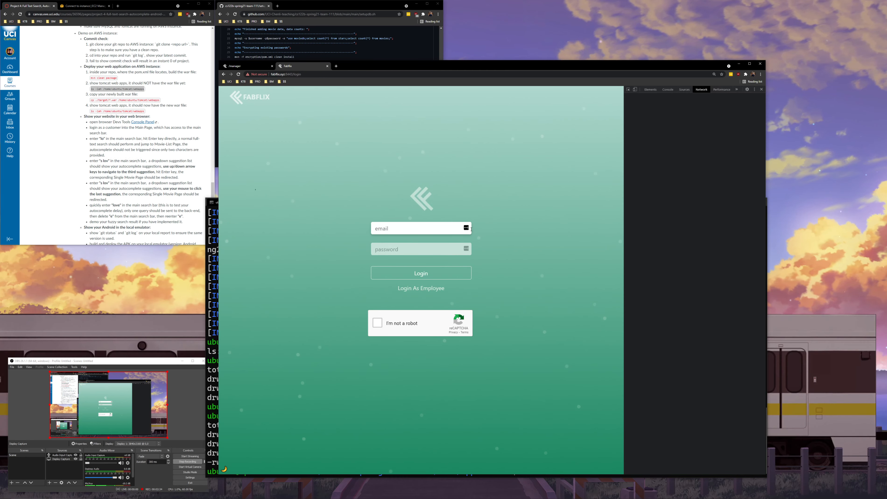
click(701, 89)
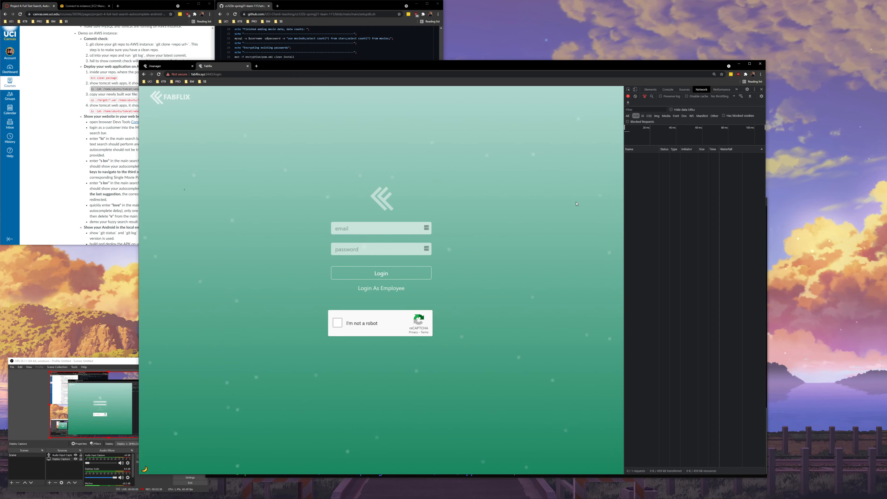
text(a)
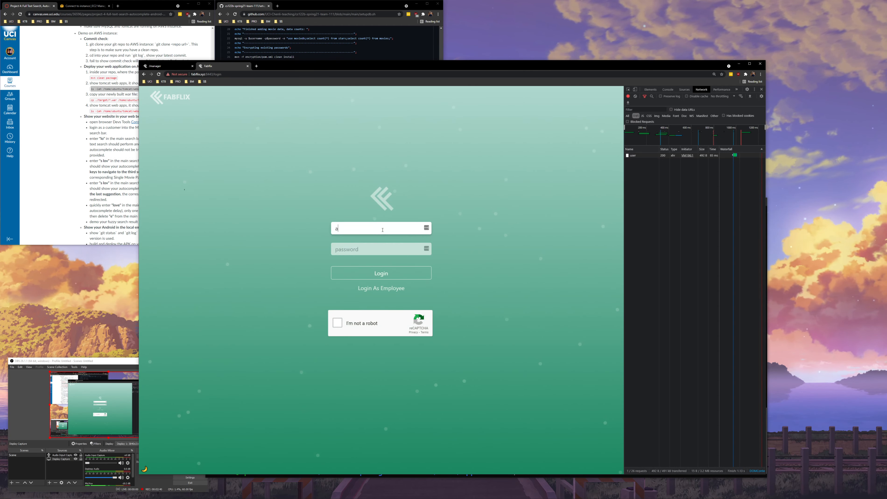
text(@email.com)
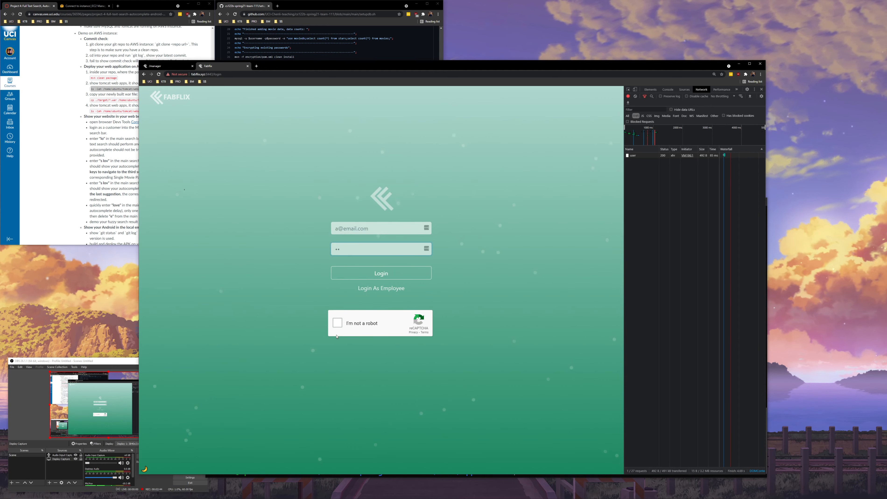
click(380, 272)
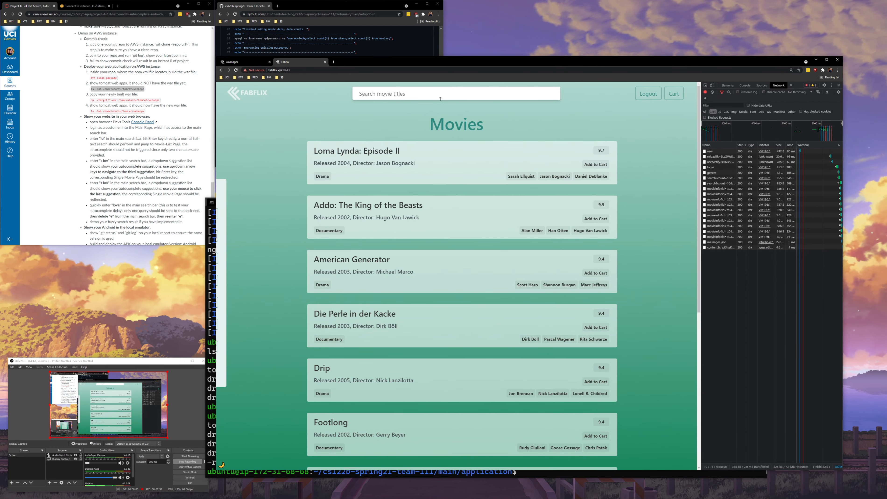
Search 'lo', open A Mother should be Loved from the suggestions, then return to the movie list.
text(lo)
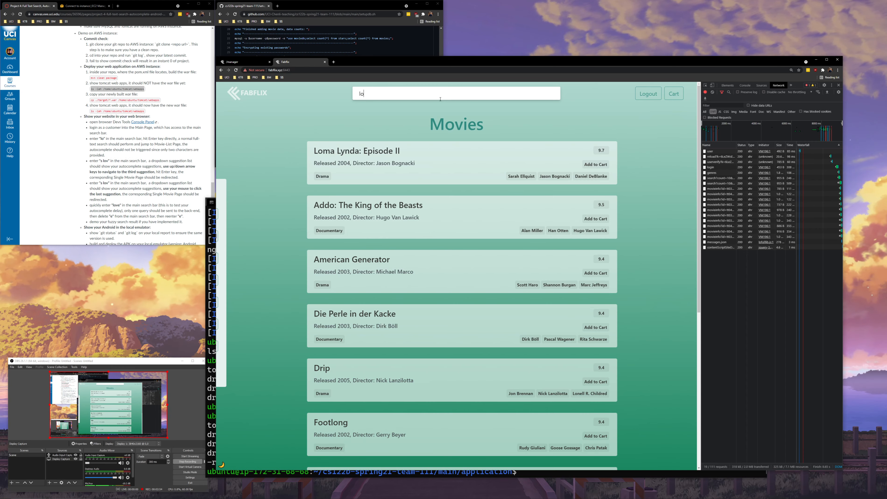
scroll(down, 3)
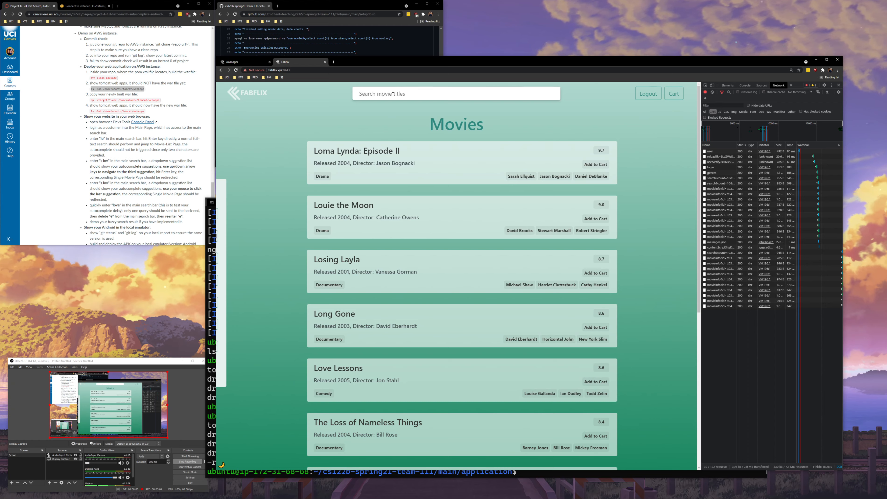
text(s lo)
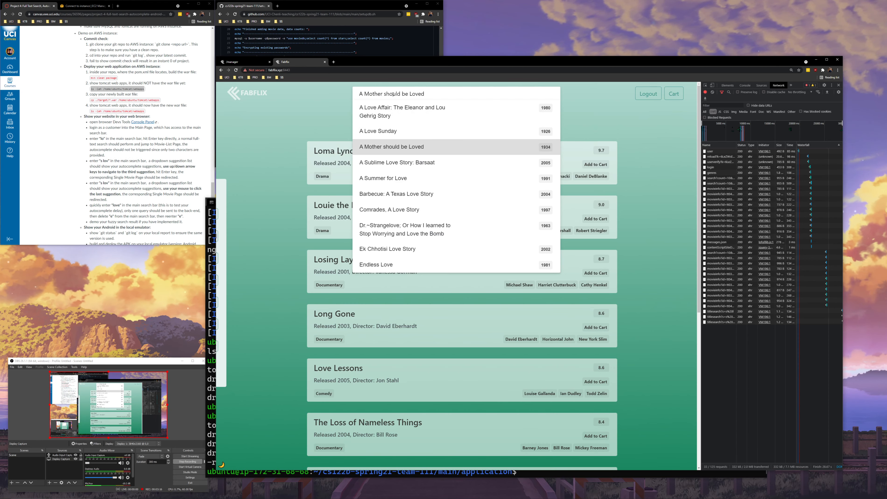
click(391, 146)
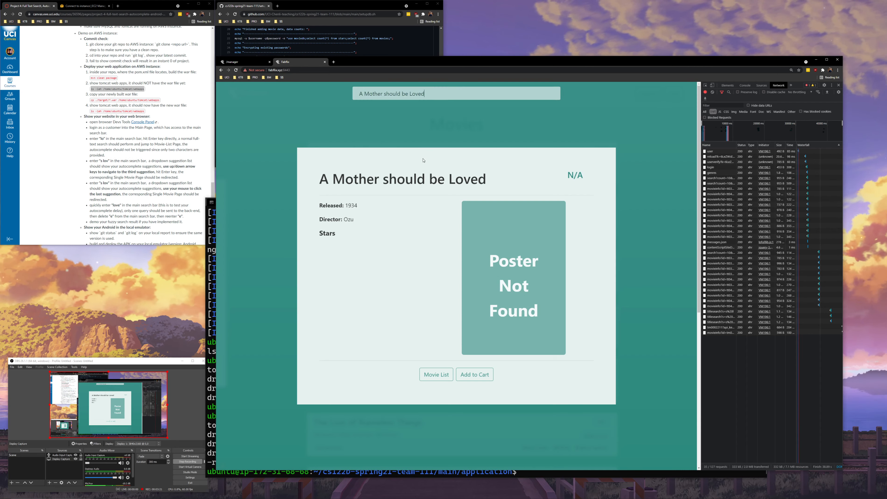
click(435, 374)
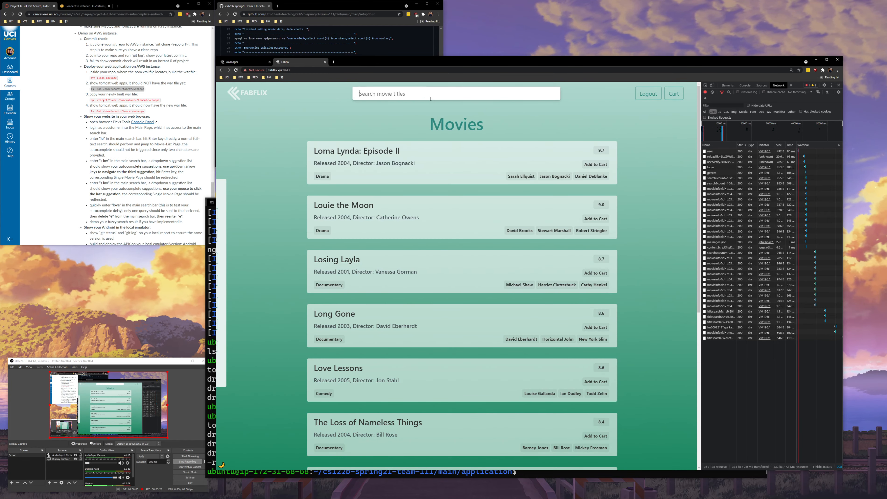
Search 'love', open Endless Love from the suggestions, then go back to the movie list.
text(love)
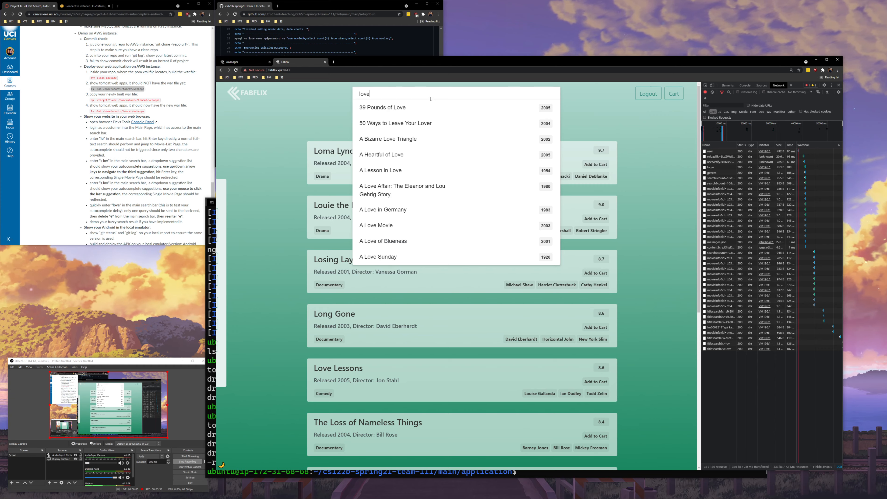
key(backspace)
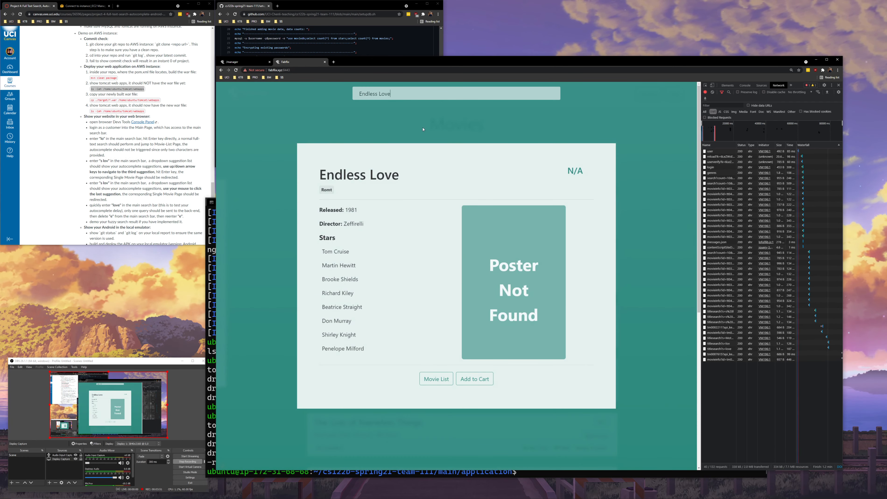
click(436, 379)
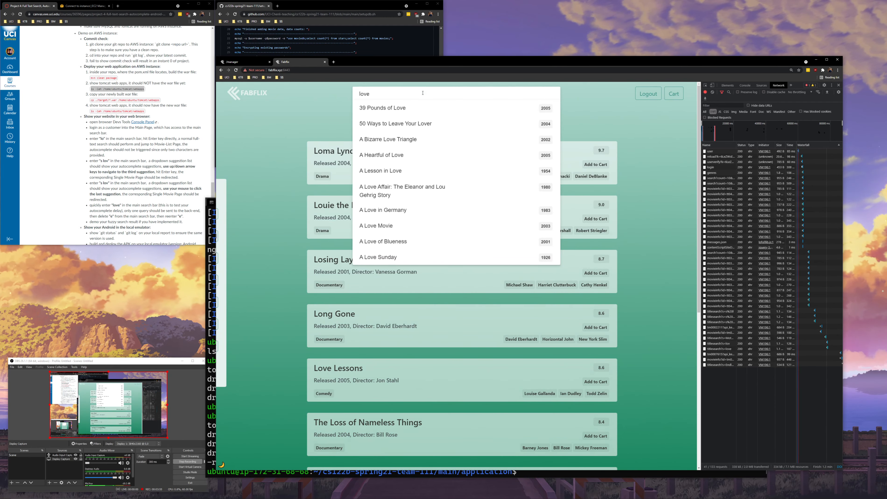
key(Backspace)
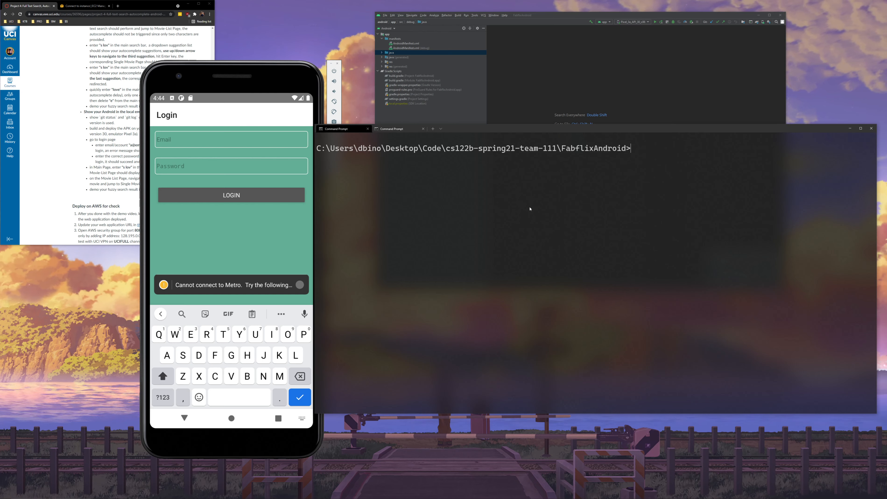
Start the React Native development server with npx react-native start.
text(npx react-native start)
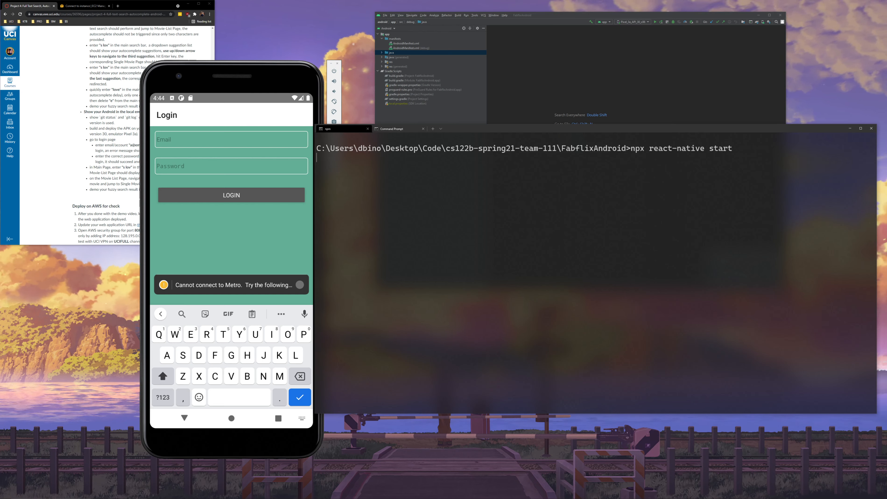
key(enter)
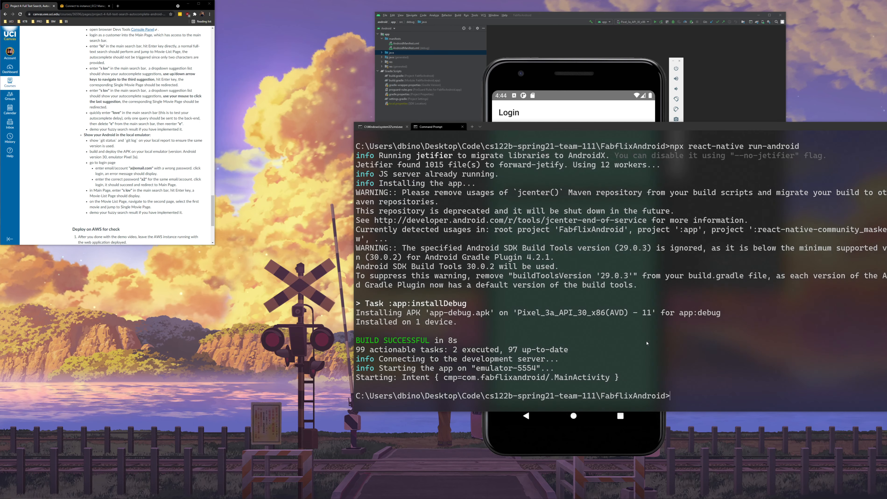
Show git status and git log for the FabflixAndroid repository.
text(git status)
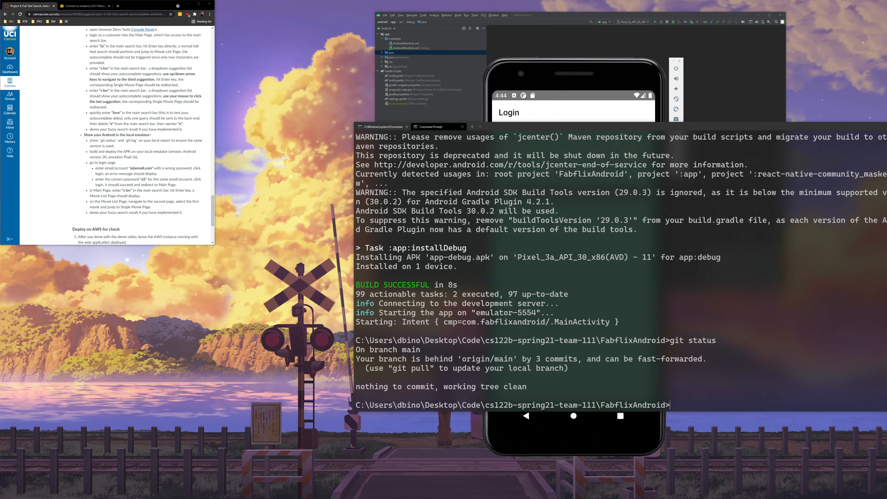
text(git log)
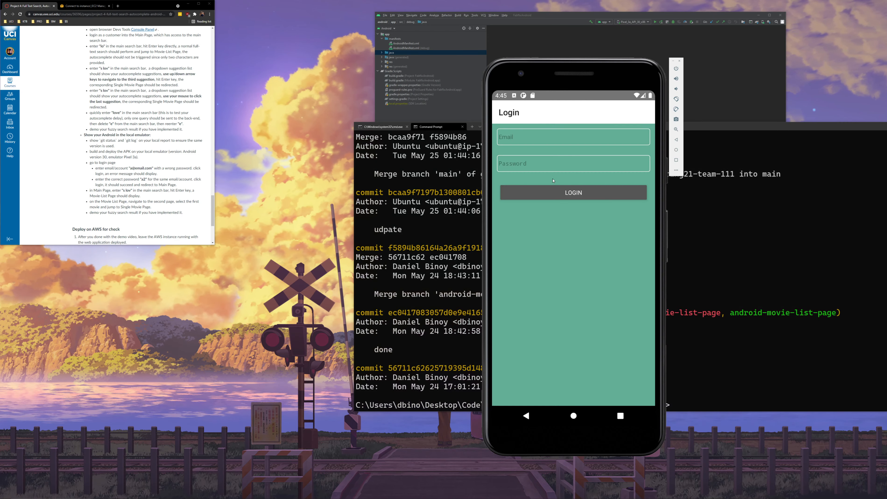
click(572, 137)
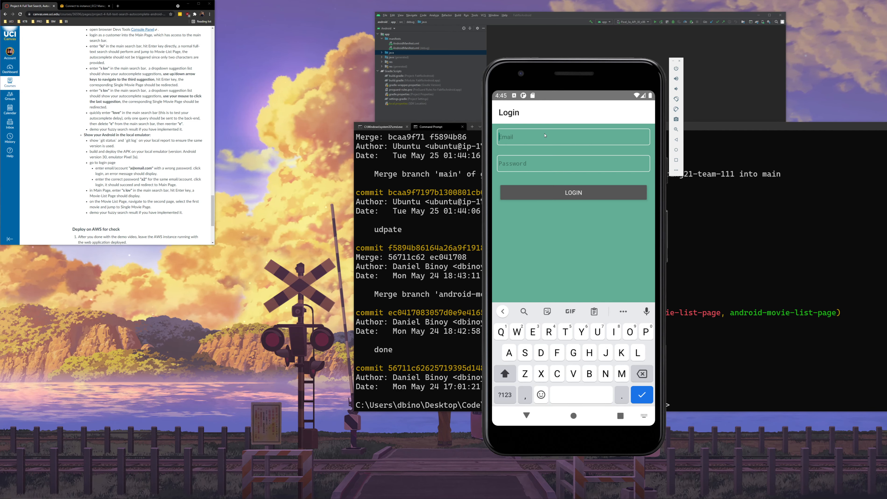
text(a@email.com)
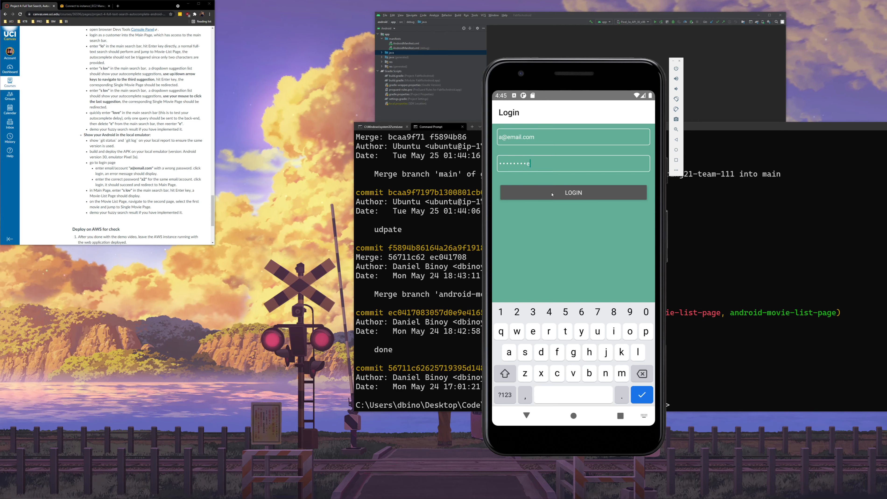
click(572, 192)
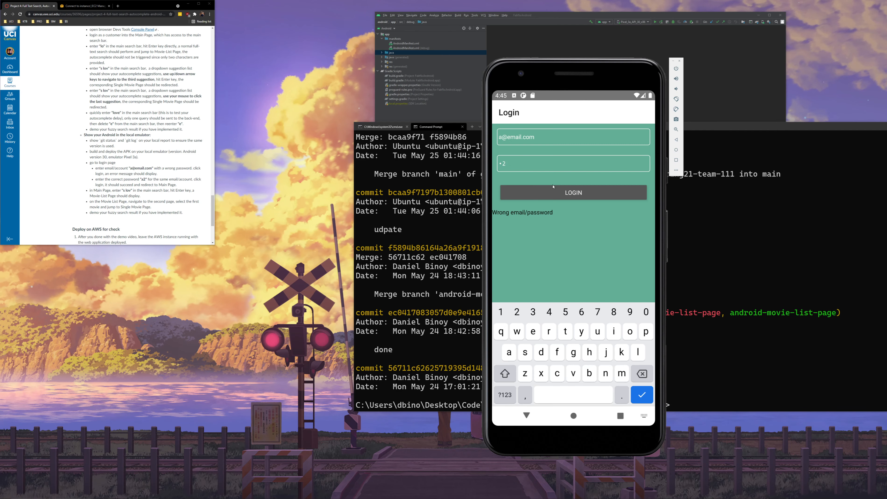
click(572, 192)
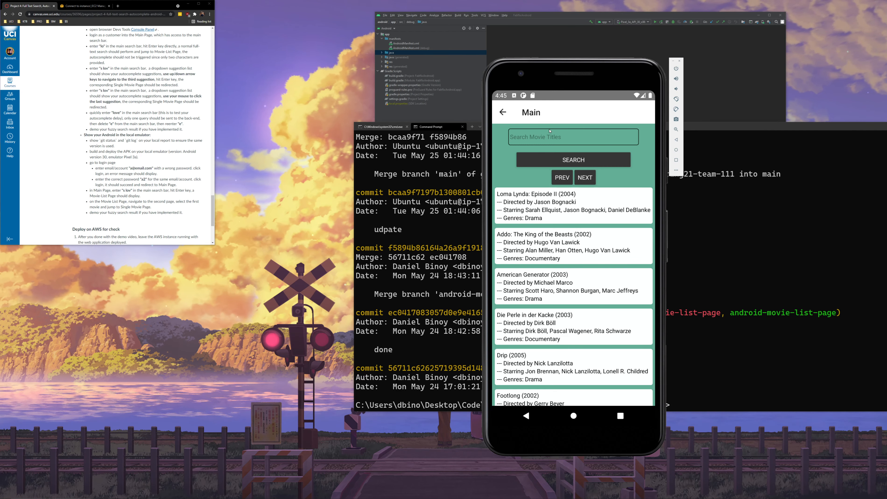
Begin searching movie titles with 's lov' in the Search Movie Titles box.
text(s lov)
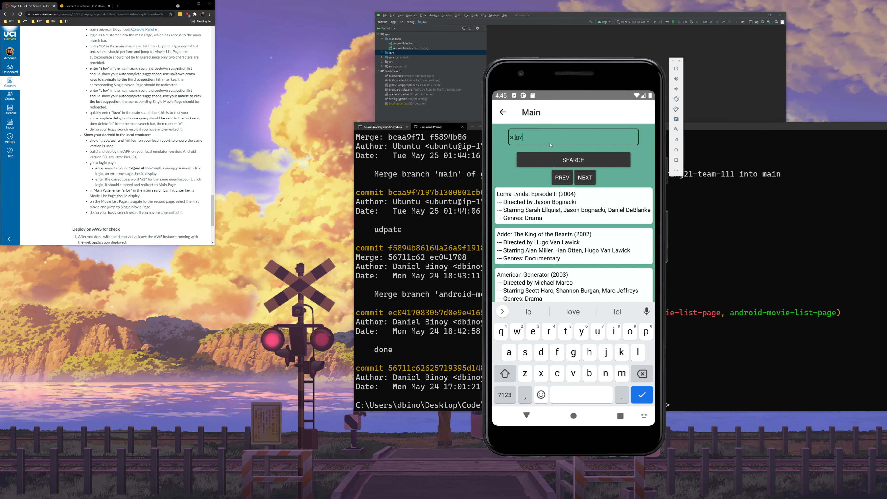